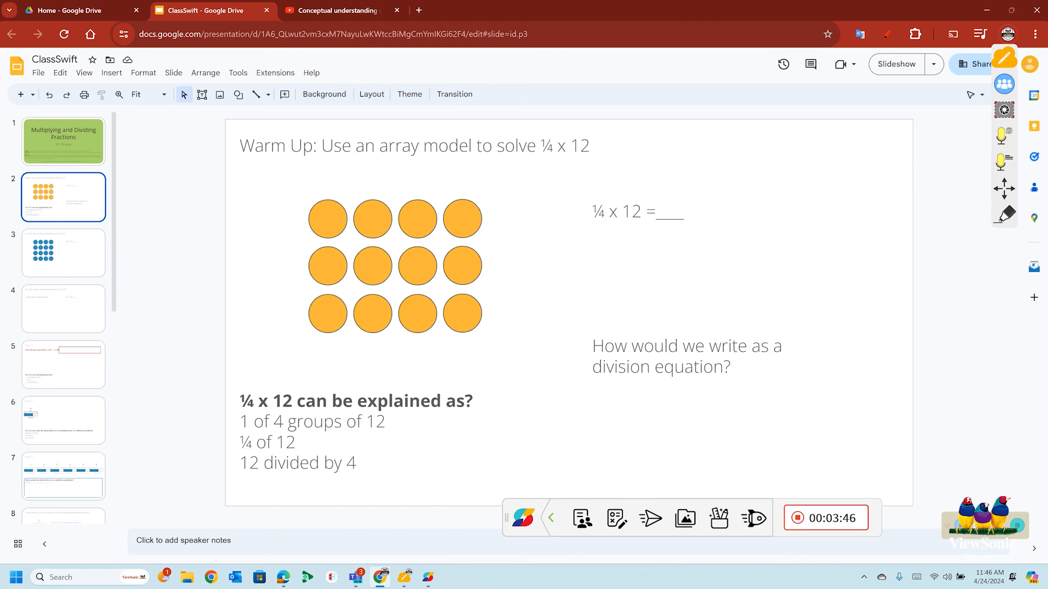
# Show slide 3, the You Do slide with the sixteen-circle array for 1/8 x 16.
pyautogui.click(62, 253)
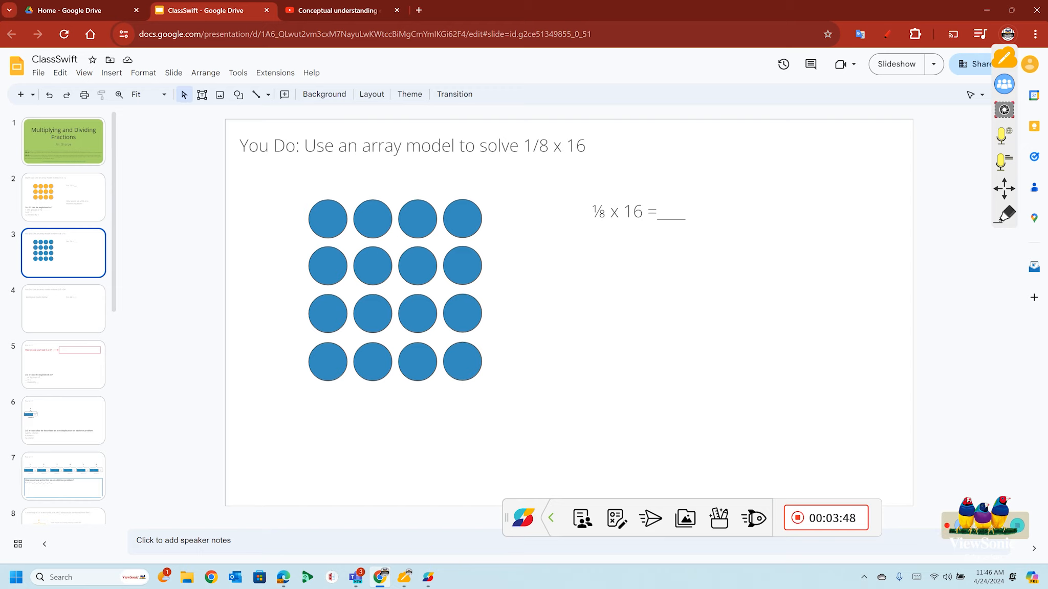